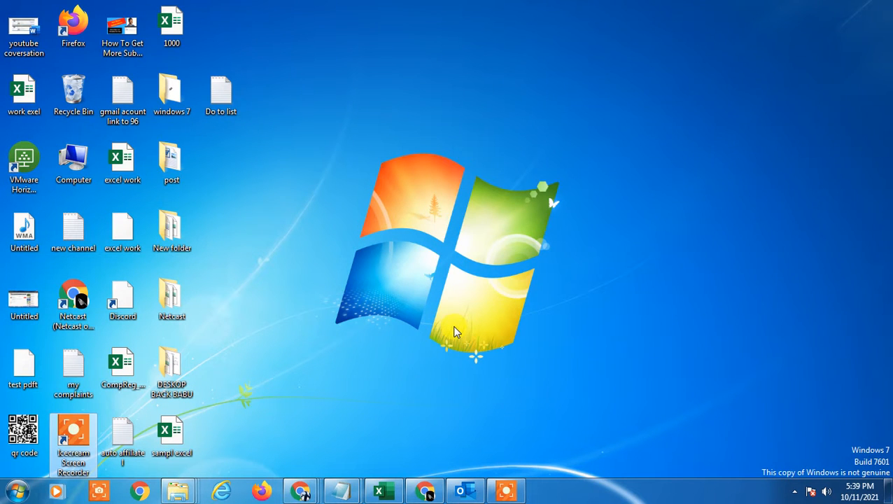
{"action": "mouse_move", "coordinate": [514, 271]}
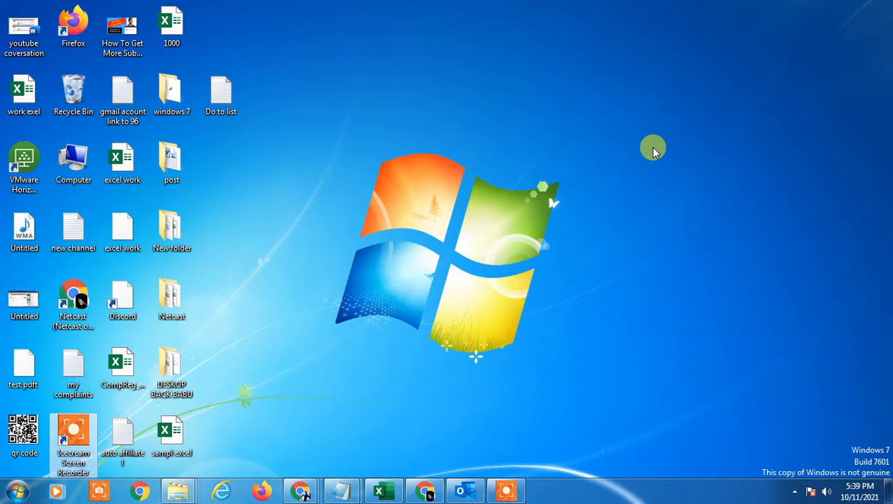
{"action": "mouse_move", "coordinate": [666, 134]}
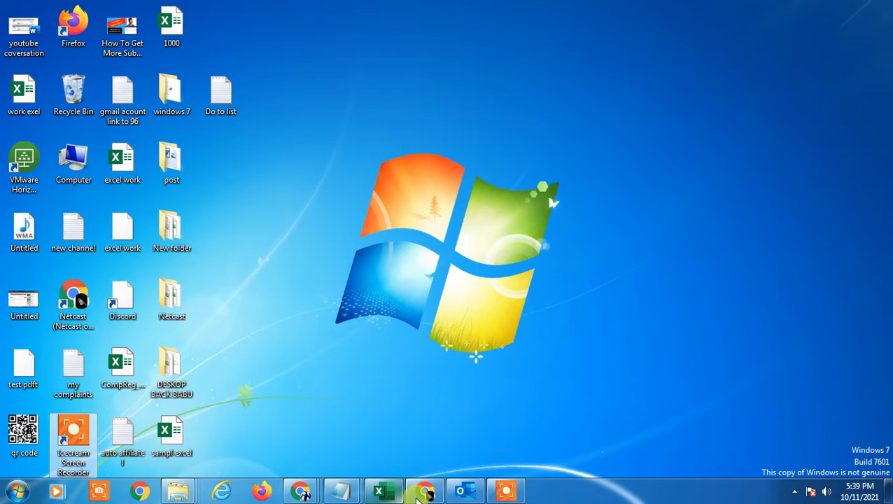
- Bring up the Gmail inbox in the browser
{"action": "left_click", "coordinate": [424, 490]}
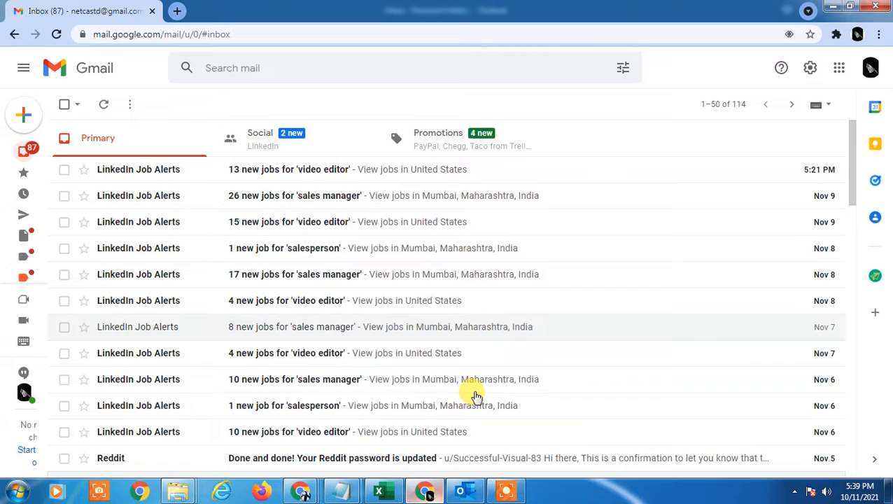
{"action": "left_click", "coordinate": [871, 68]}
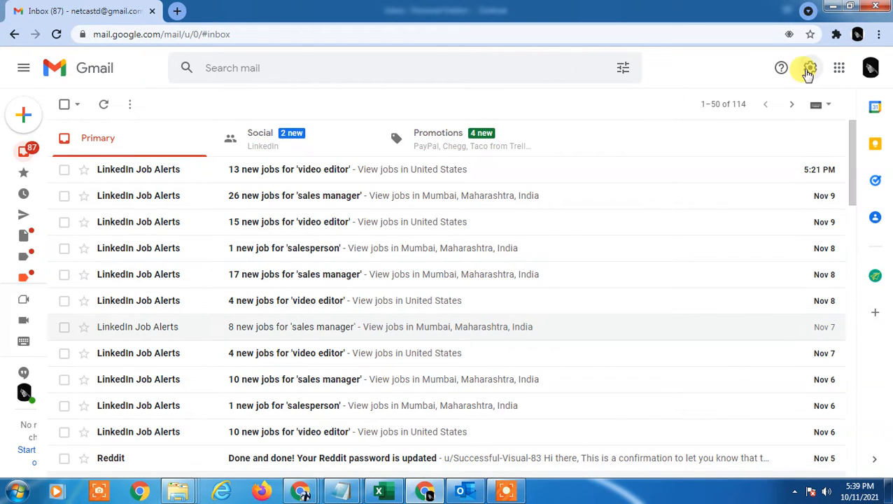
{"action": "scroll", "scroll_direction": "down", "scroll_amount": 3}
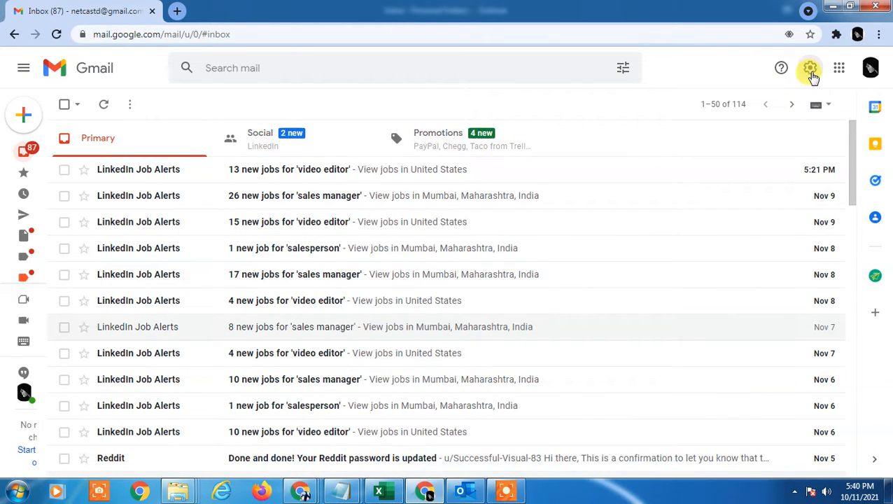
- Enable IMAP under Gmail's Forwarding and POP/IMAP settings and save the change
{"action": "left_click", "coordinate": [810, 67]}
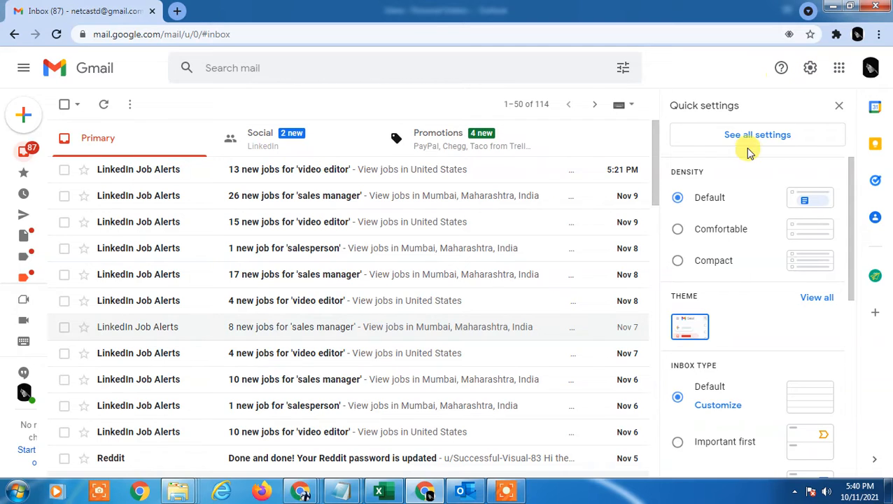
{"action": "left_click", "coordinate": [758, 135]}
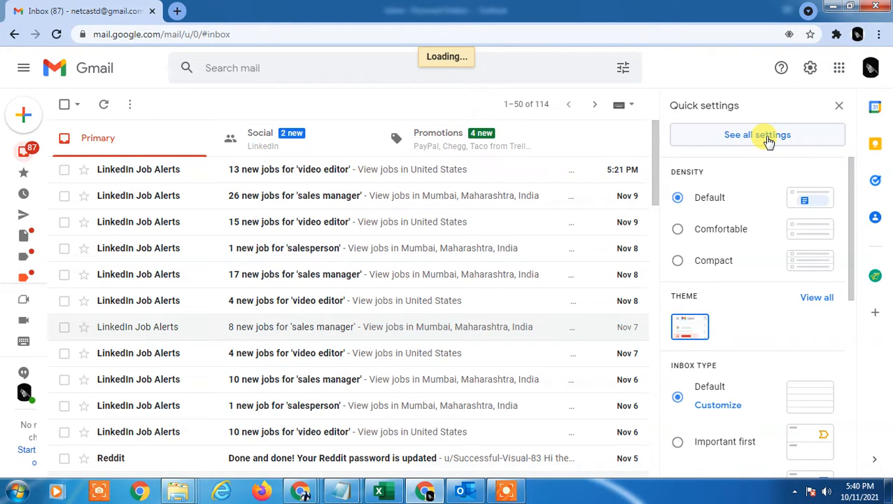
{"action": "left_click", "coordinate": [757, 134]}
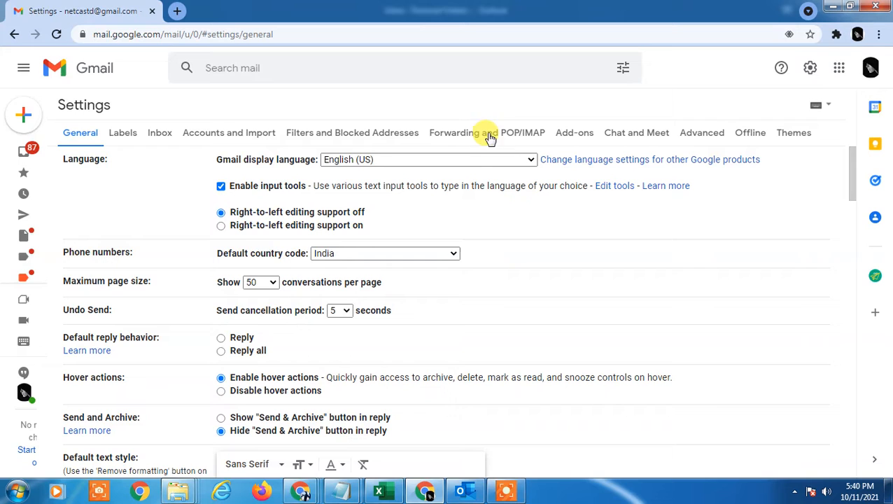
{"action": "left_click", "coordinate": [486, 132]}
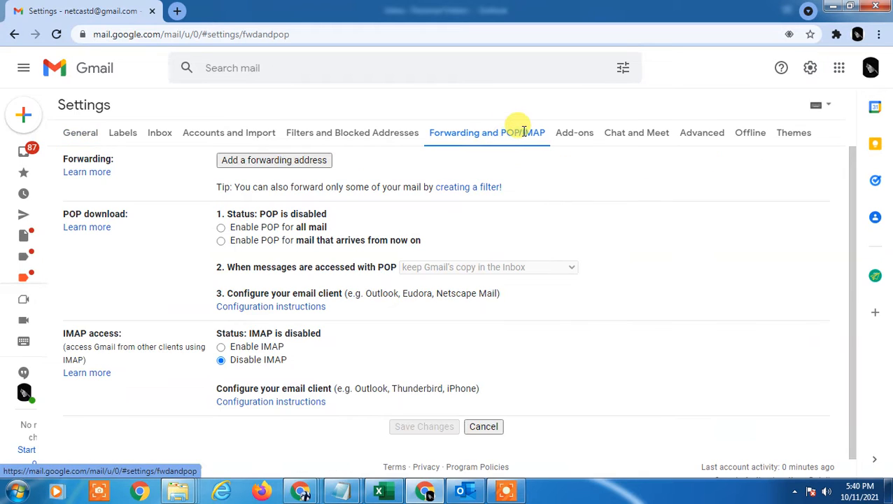
{"action": "scroll", "scroll_direction": "down", "scroll_amount": 3}
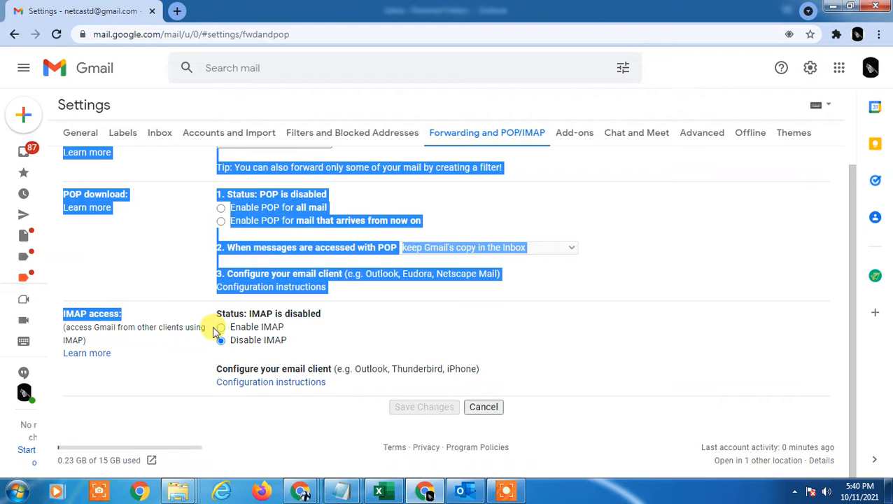
{"action": "left_click", "coordinate": [221, 327]}
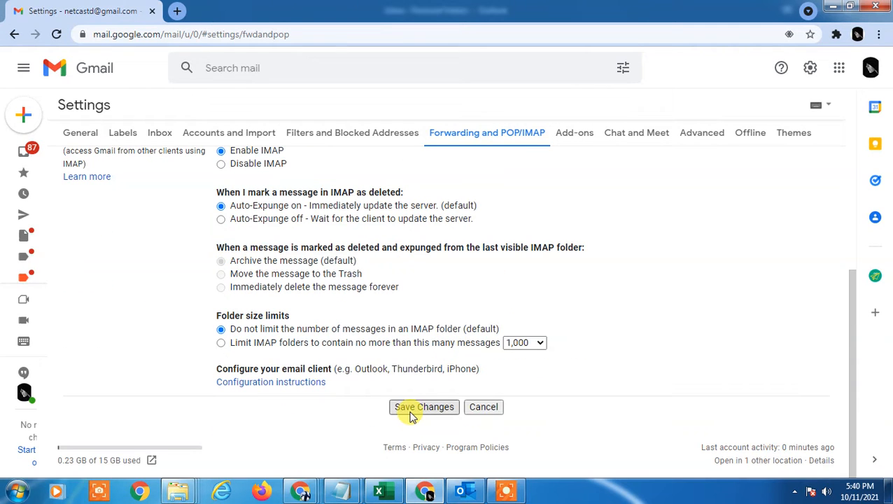
{"action": "left_click", "coordinate": [423, 407]}
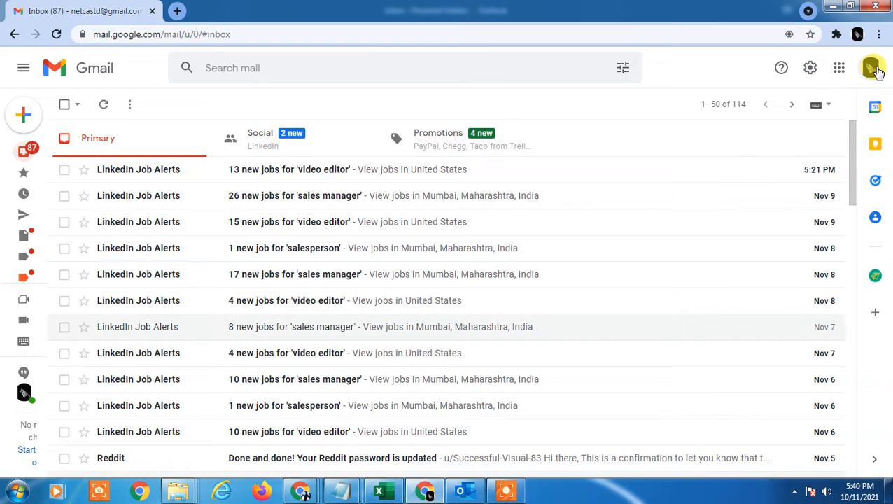
- Switch on Less secure app access in the Google Account Security settings
{"action": "left_click", "coordinate": [872, 67]}
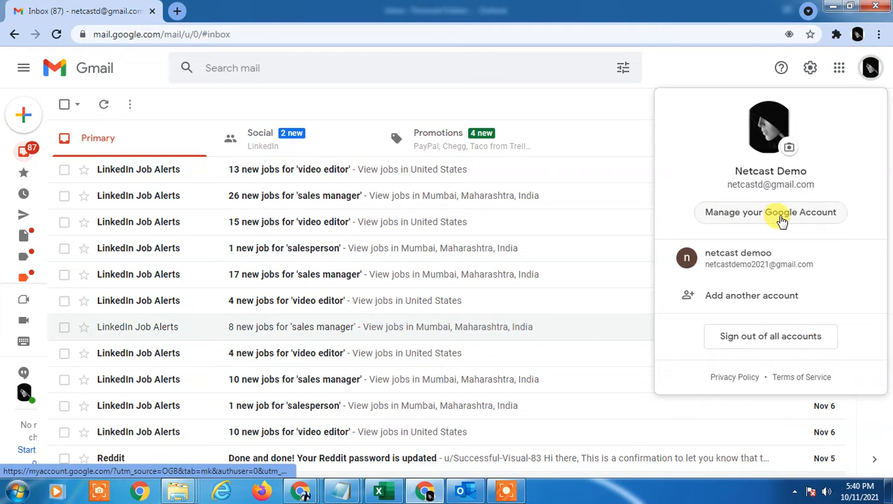
{"action": "left_click", "coordinate": [770, 212]}
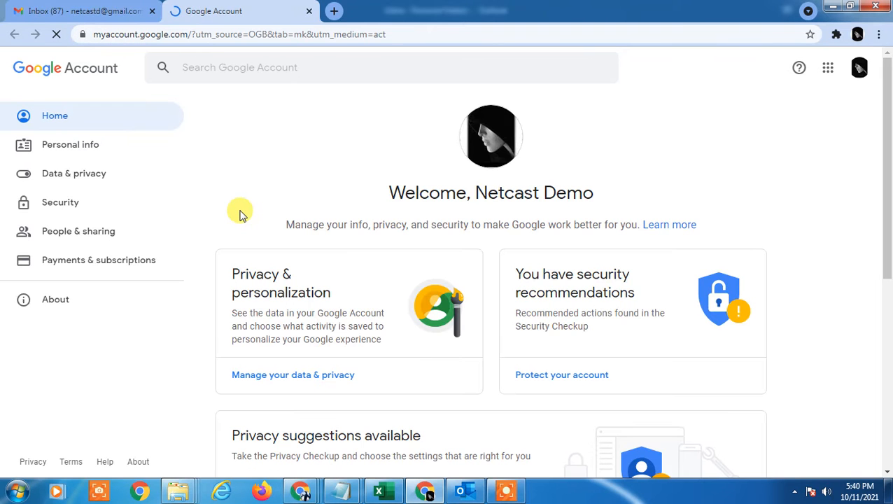
{"action": "left_click", "coordinate": [60, 203]}
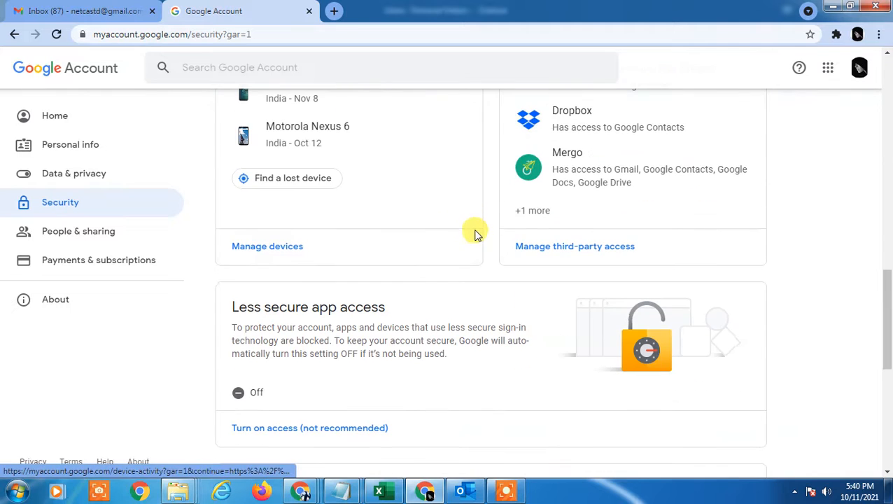
{"action": "scroll", "scroll_direction": "down", "scroll_amount": 3}
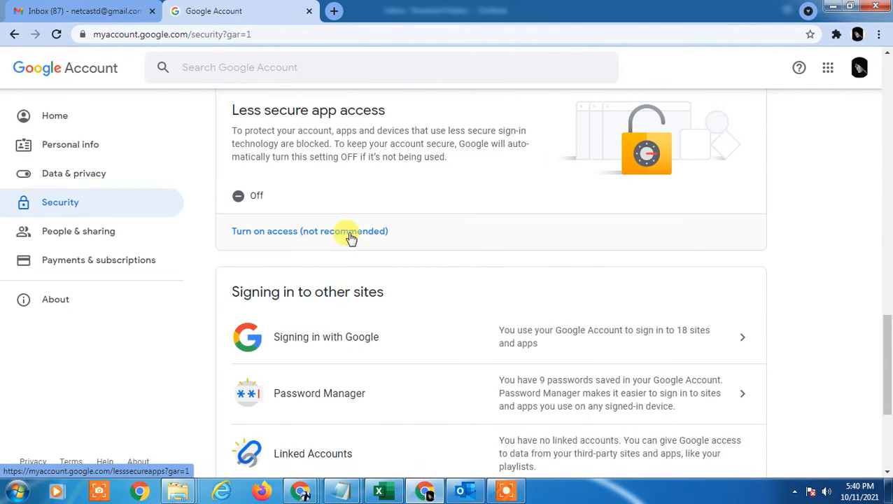
{"action": "left_click", "coordinate": [310, 231]}
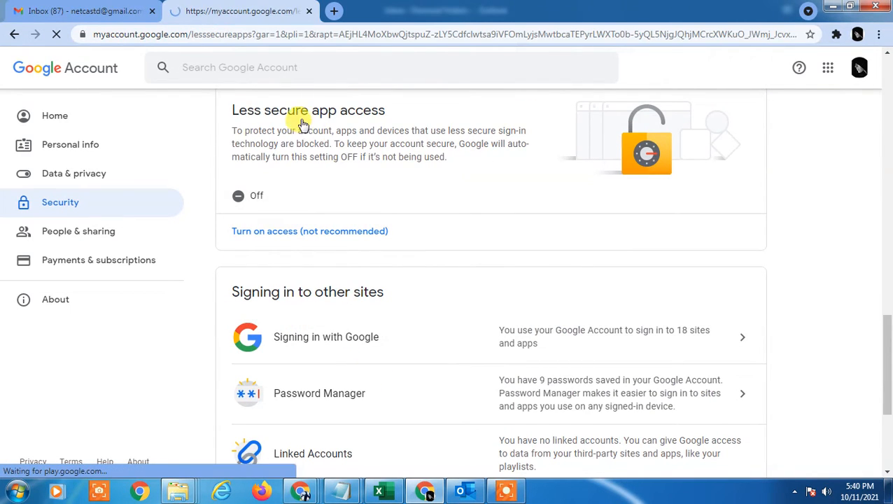
{"action": "left_click", "coordinate": [310, 231]}
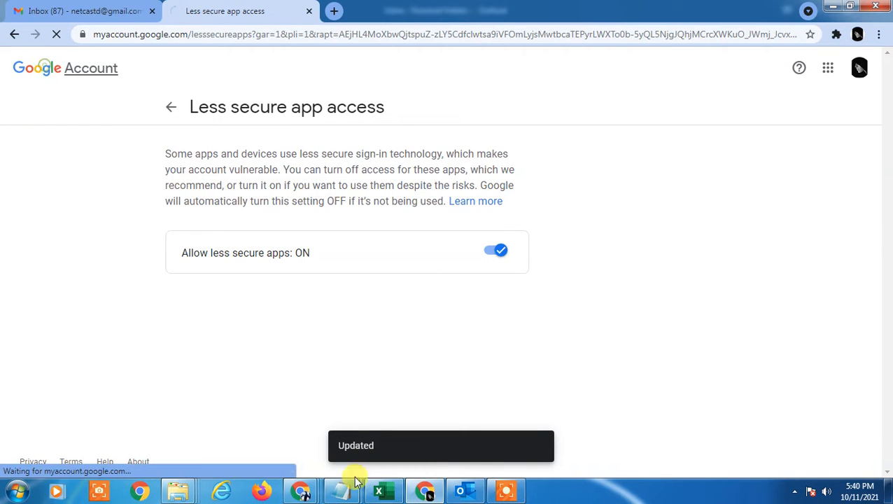
- Check Outlook's File > Info account settings list for existing email accounts
{"action": "left_click", "coordinate": [465, 490]}
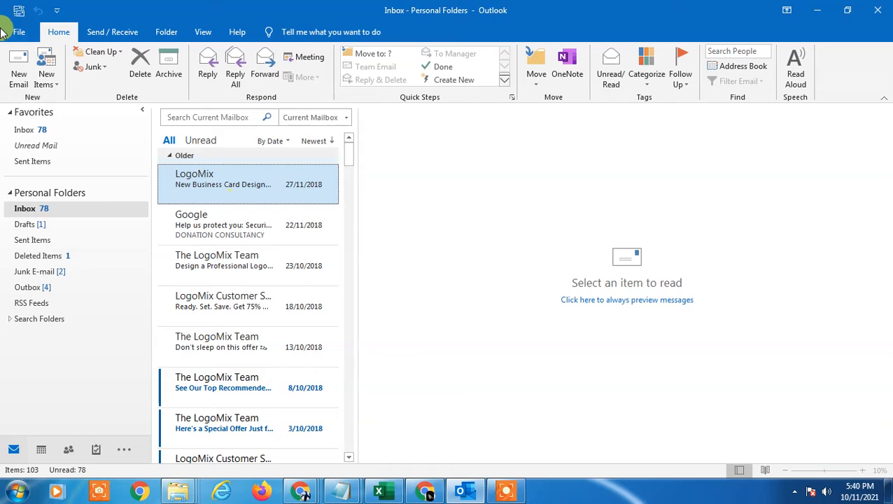
{"action": "mouse_move", "coordinate": [202, 194]}
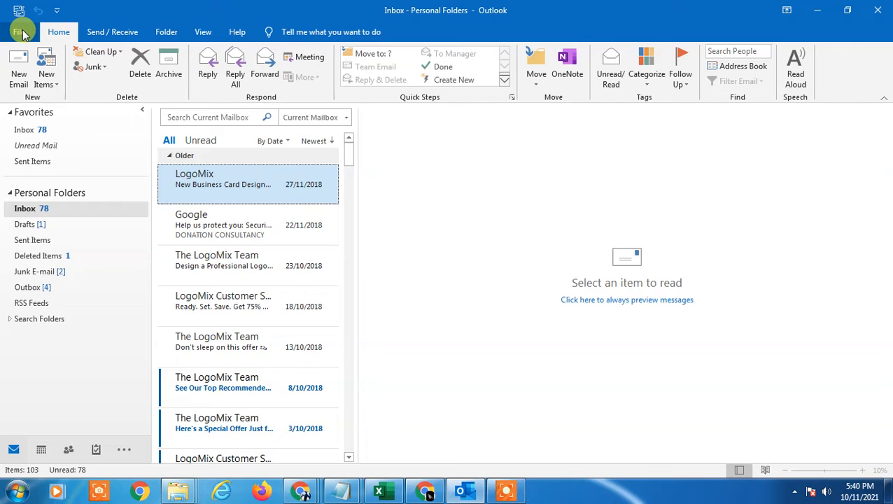
{"action": "left_click", "coordinate": [21, 32]}
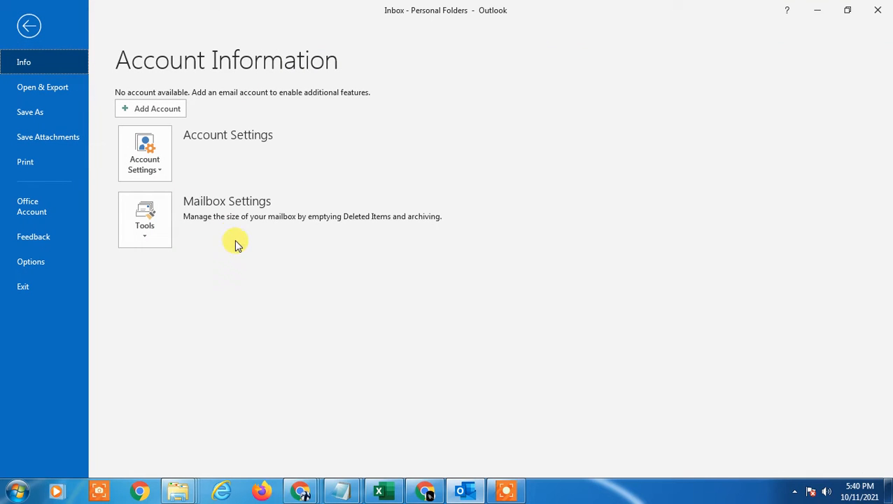
{"action": "left_click", "coordinate": [145, 153]}
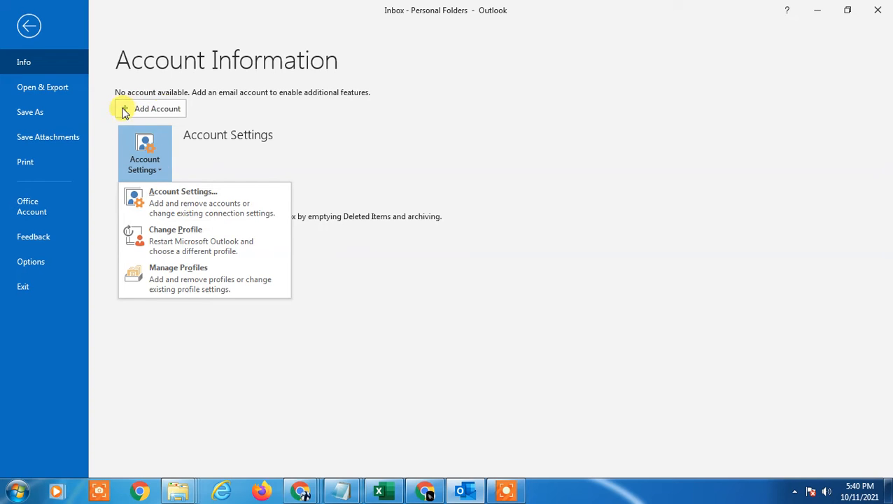
{"action": "mouse_move", "coordinate": [152, 113]}
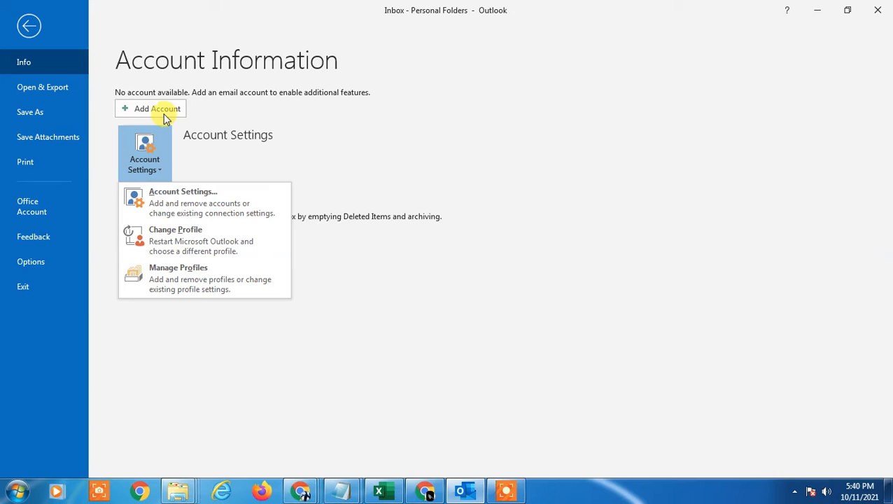
{"action": "mouse_move", "coordinate": [153, 102]}
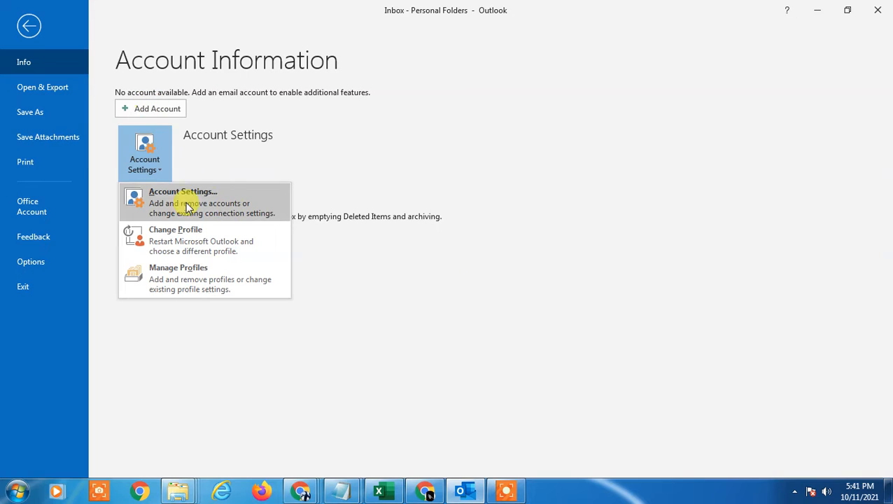
{"action": "left_click", "coordinate": [182, 202]}
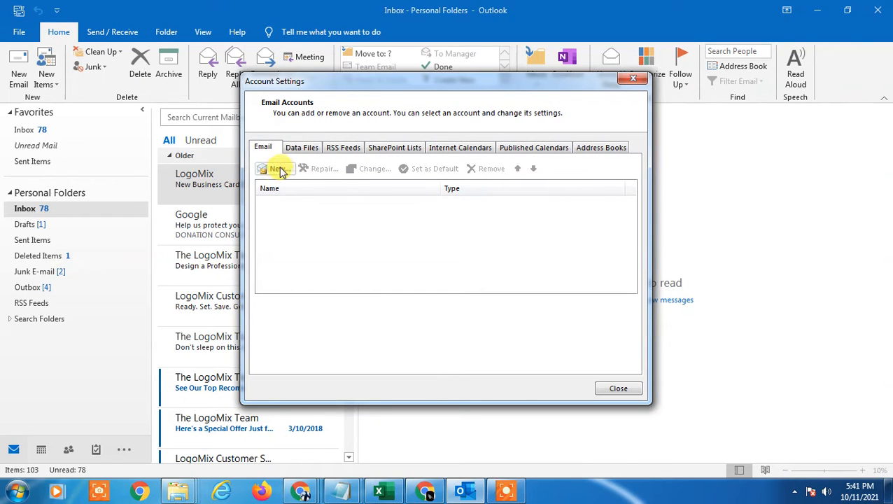
{"action": "left_click", "coordinate": [276, 168]}
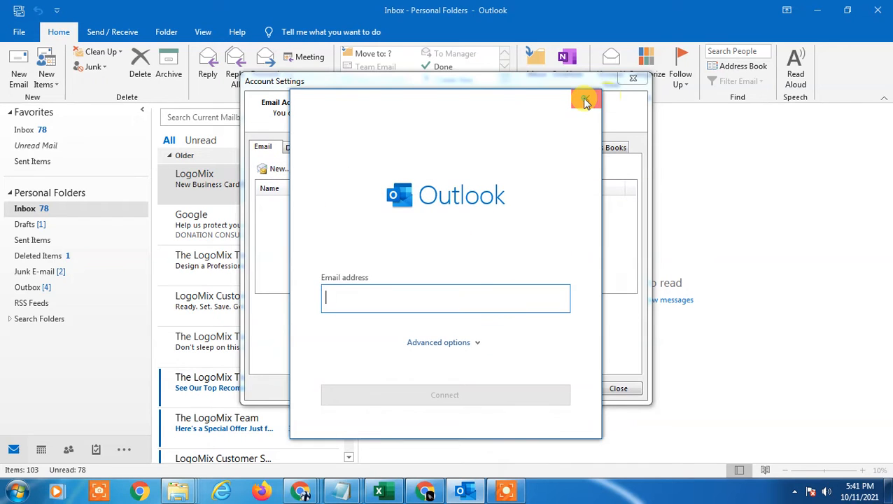
{"action": "left_click", "coordinate": [586, 96]}
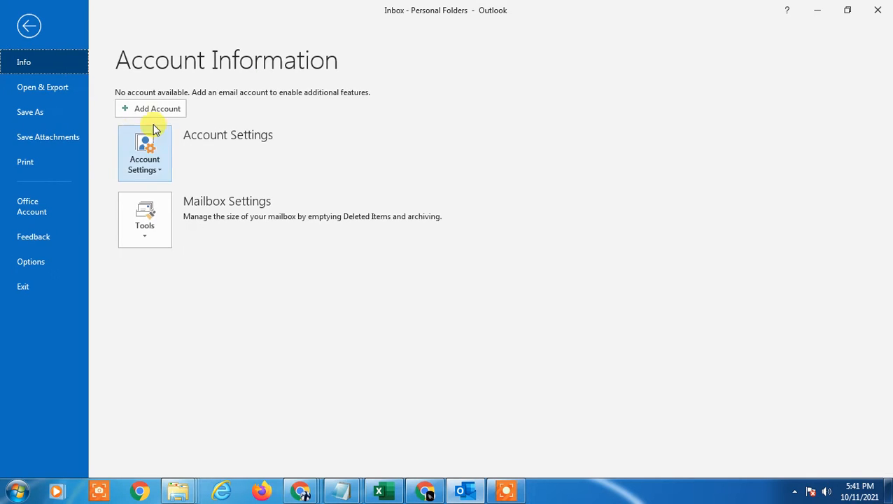
{"action": "left_click", "coordinate": [150, 108]}
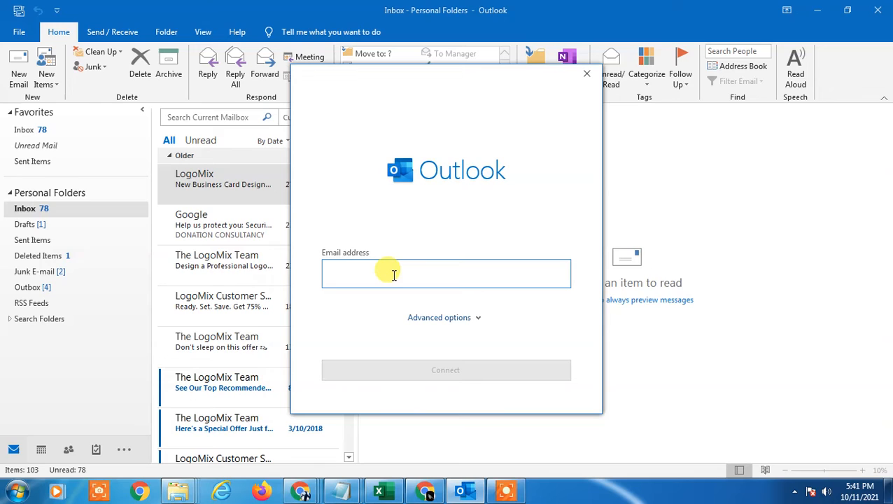
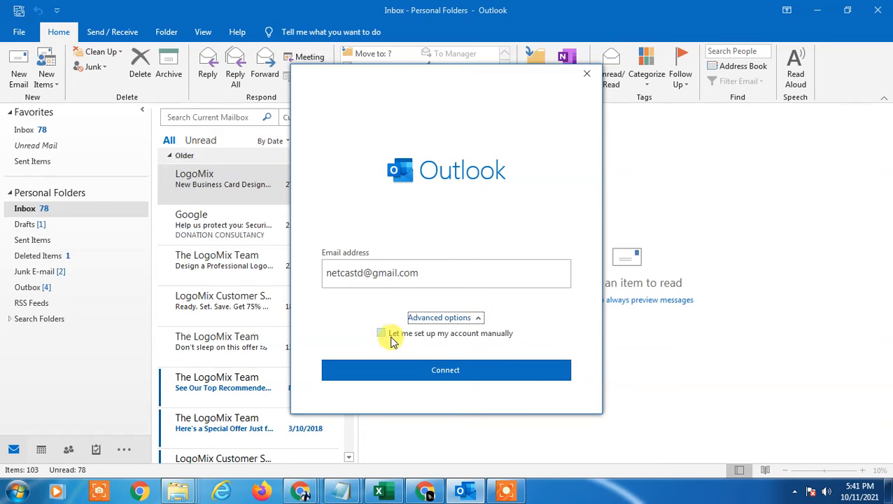
{"action": "left_click", "coordinate": [381, 333]}
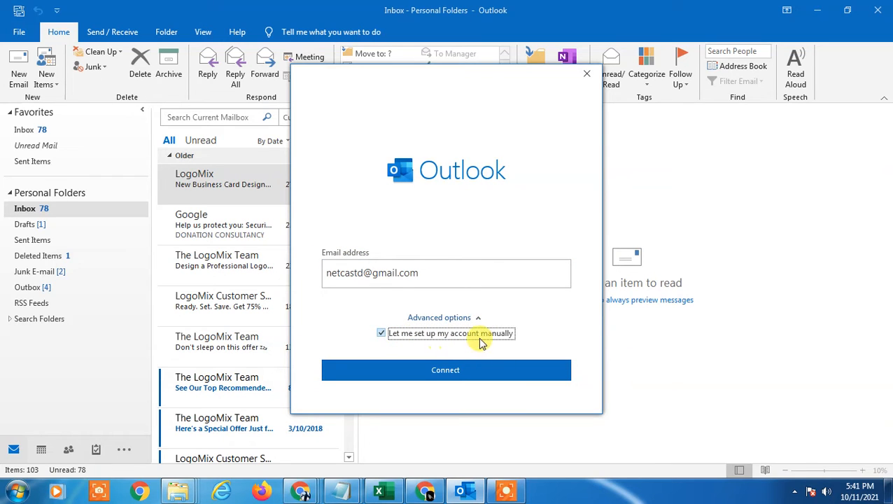
{"action": "mouse_move", "coordinate": [445, 339]}
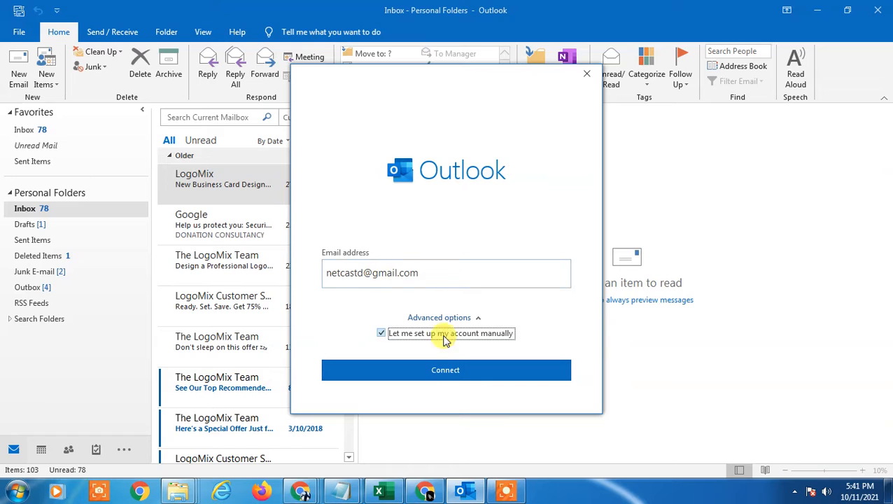
{"action": "left_click", "coordinate": [445, 369]}
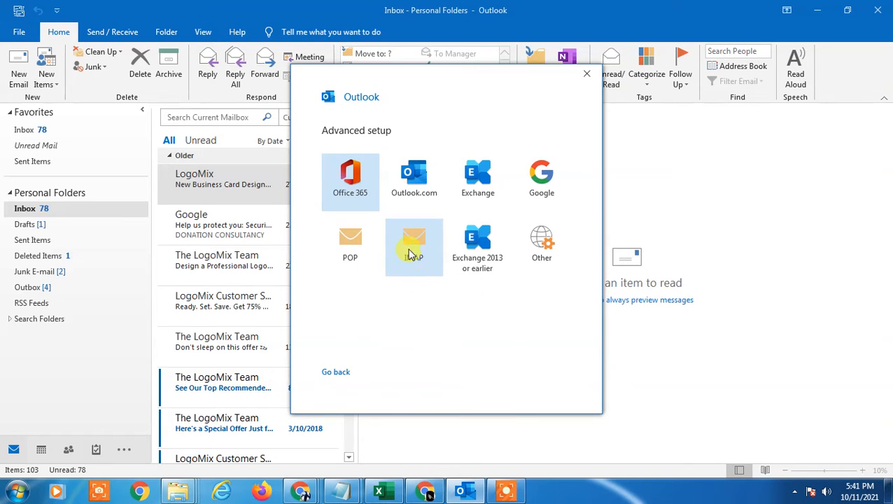
- Choose IMAP as the account type and sign in to Google with the password
{"action": "left_click", "coordinate": [413, 242]}
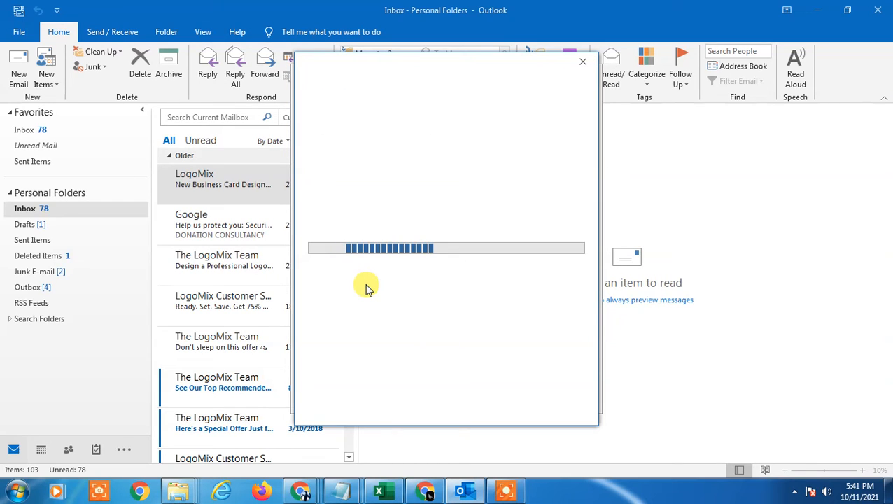
{"action": "mouse_move", "coordinate": [483, 310]}
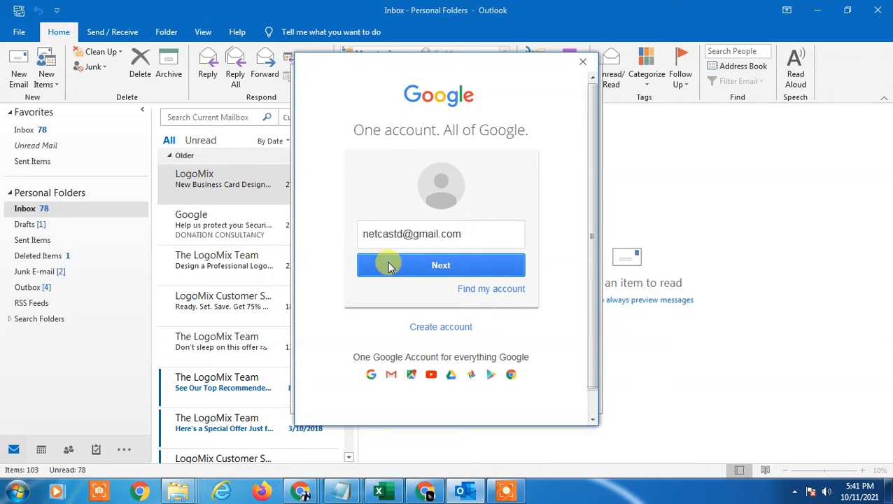
{"action": "mouse_move", "coordinate": [472, 283]}
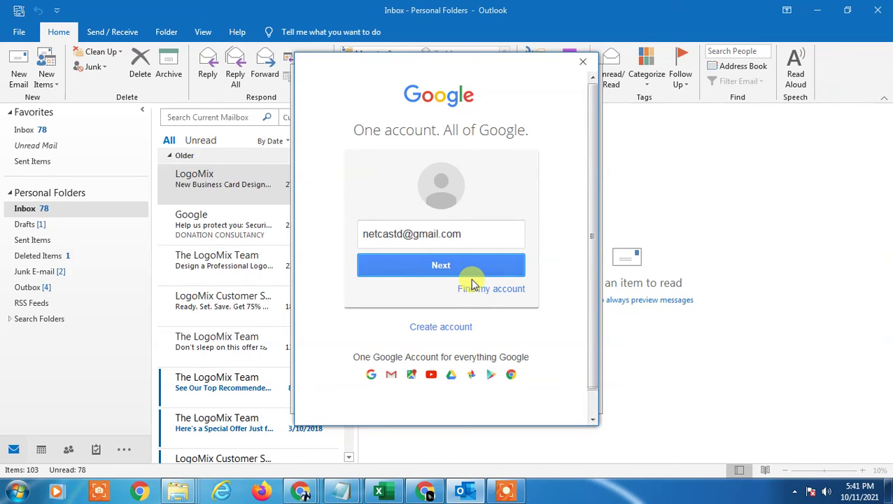
{"action": "left_click", "coordinate": [441, 265]}
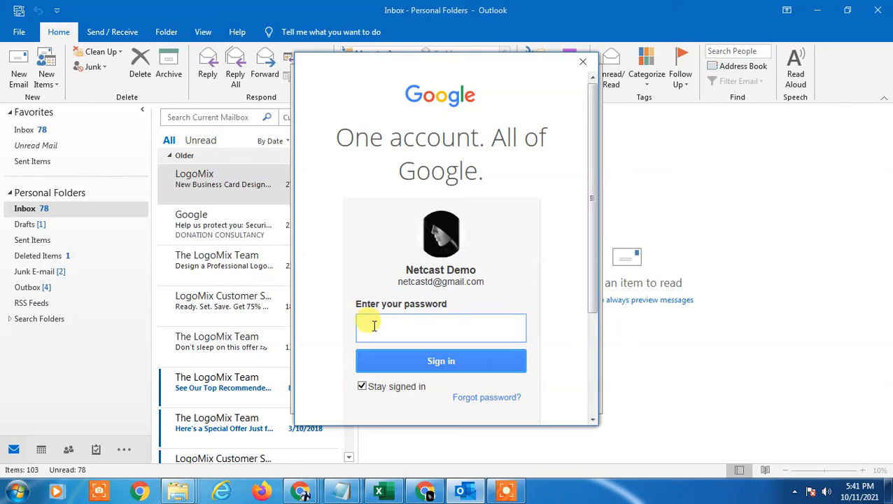
{"action": "mouse_move", "coordinate": [487, 252]}
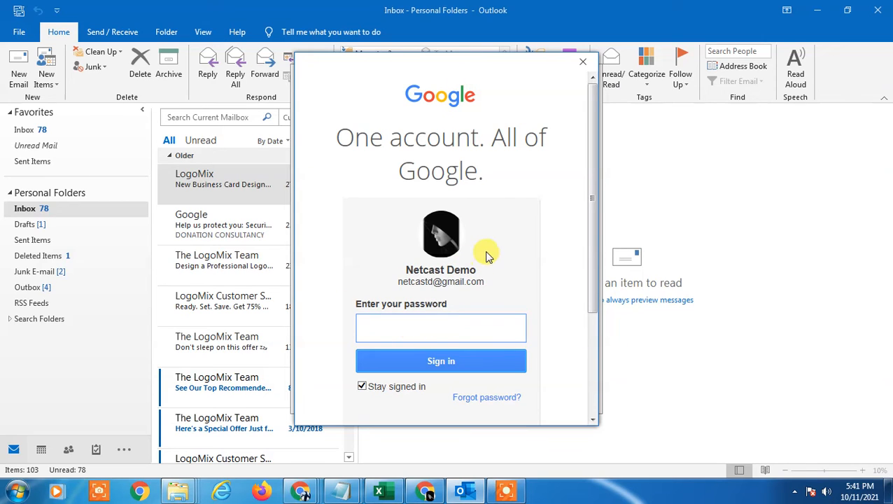
{"action": "type", "text": "••"}
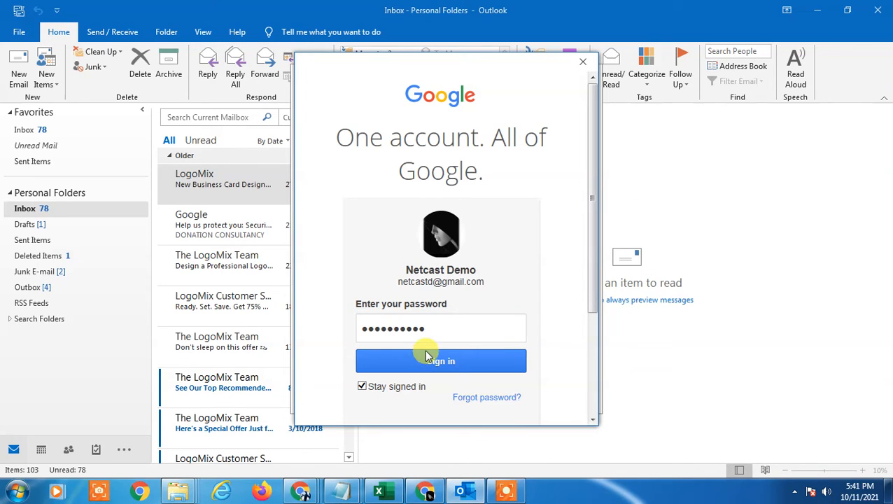
{"action": "left_click", "coordinate": [441, 361]}
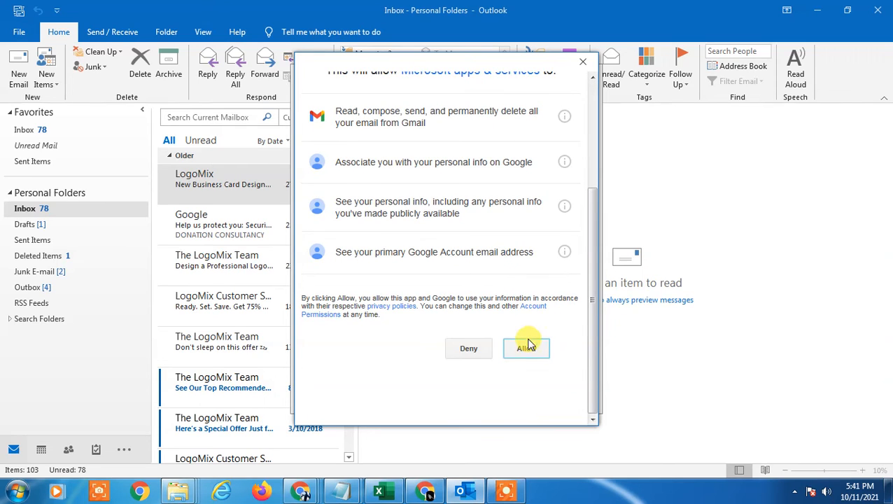
- Allow Microsoft access on the Google permissions page
{"action": "left_click", "coordinate": [526, 348]}
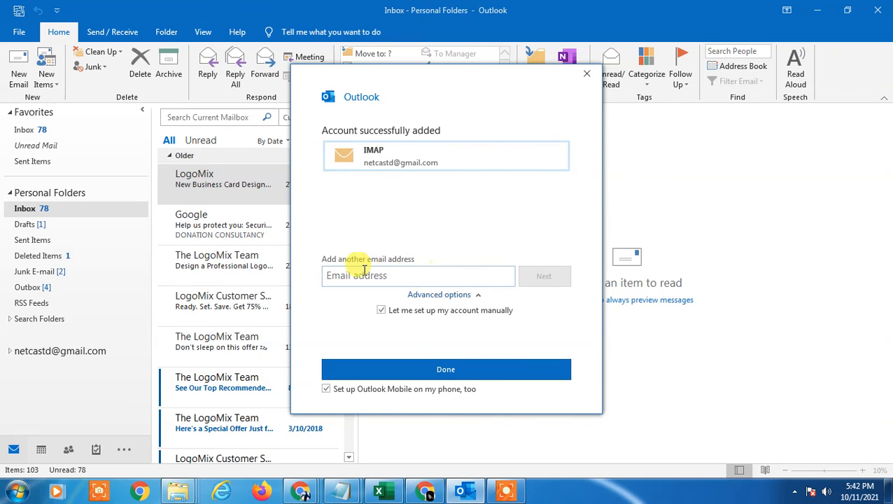
{"action": "mouse_move", "coordinate": [448, 147]}
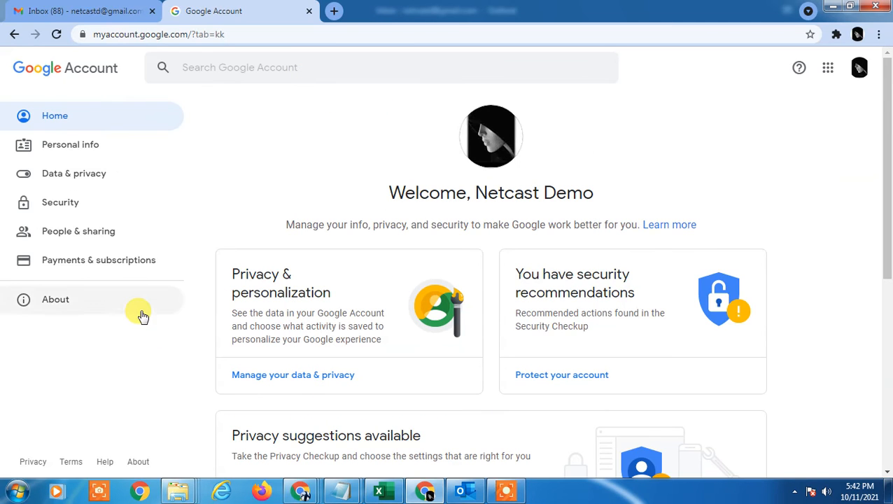
- Expand the Gmail account's folders in Outlook's navigation pane, then minimize Outlook
{"action": "left_click", "coordinate": [465, 490]}
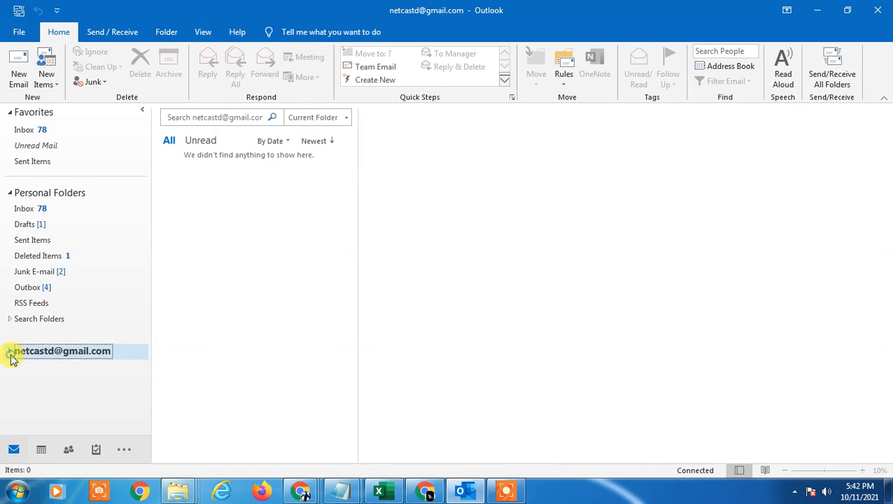
{"action": "left_click", "coordinate": [11, 351]}
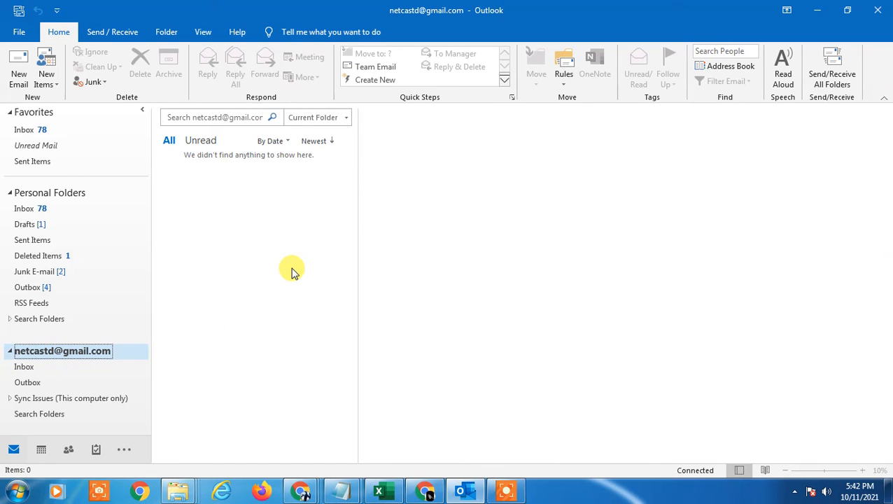
{"action": "left_click", "coordinate": [817, 10]}
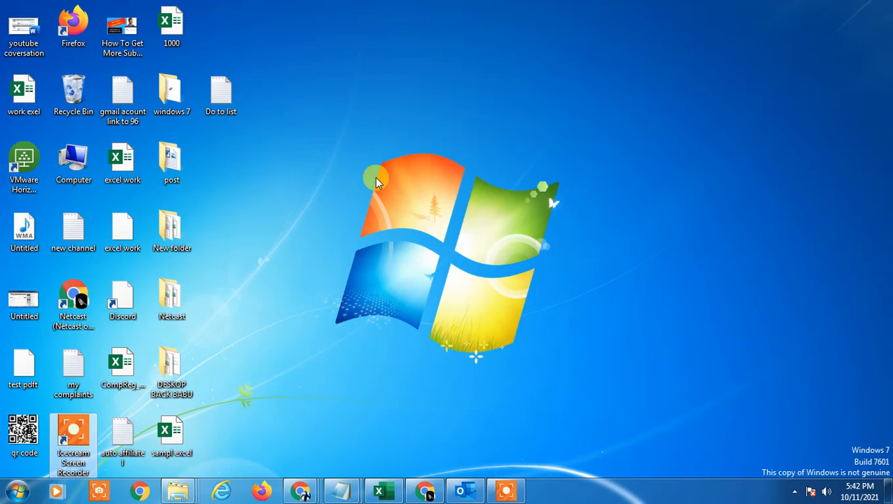